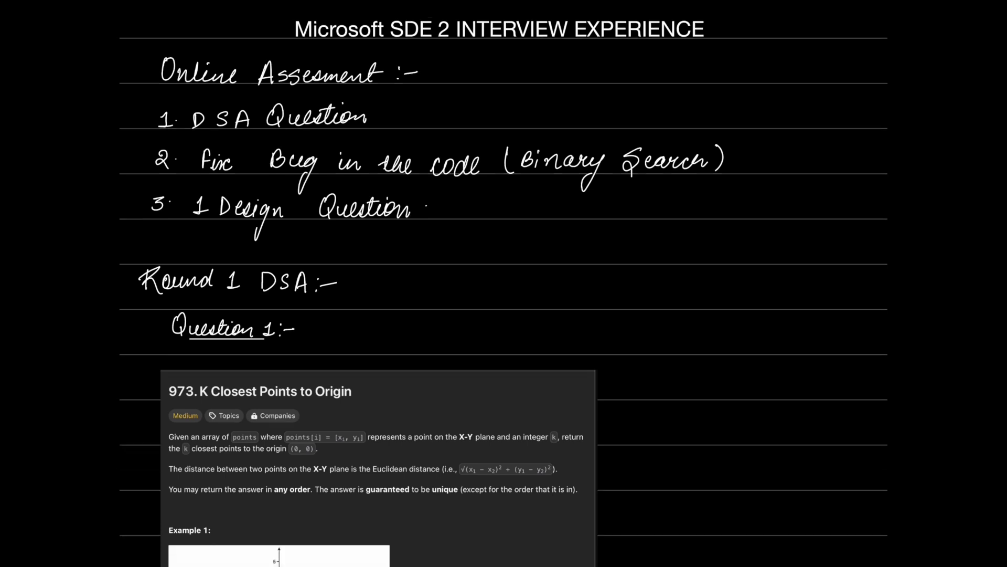
scroll(down, 3)
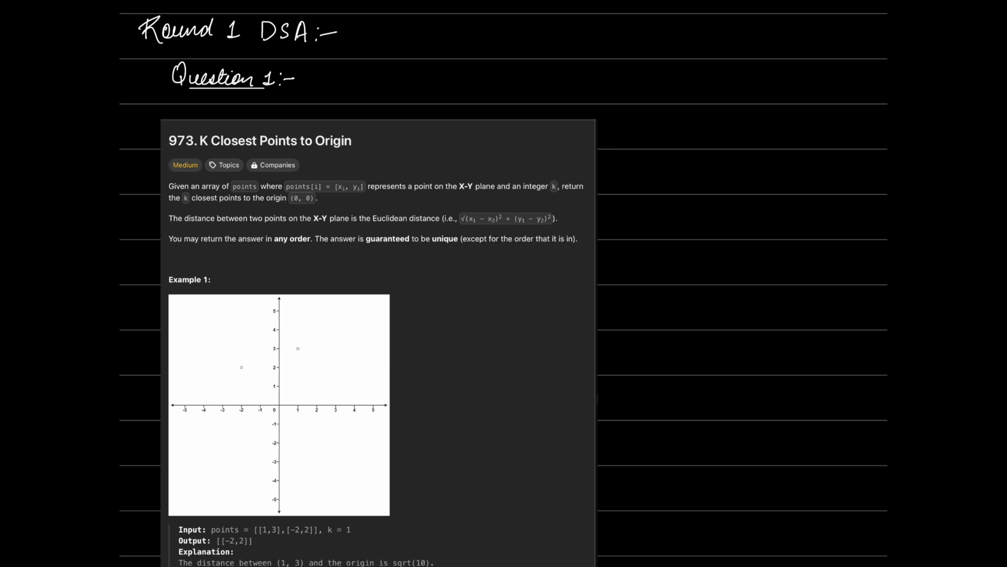
scroll(down, 3)
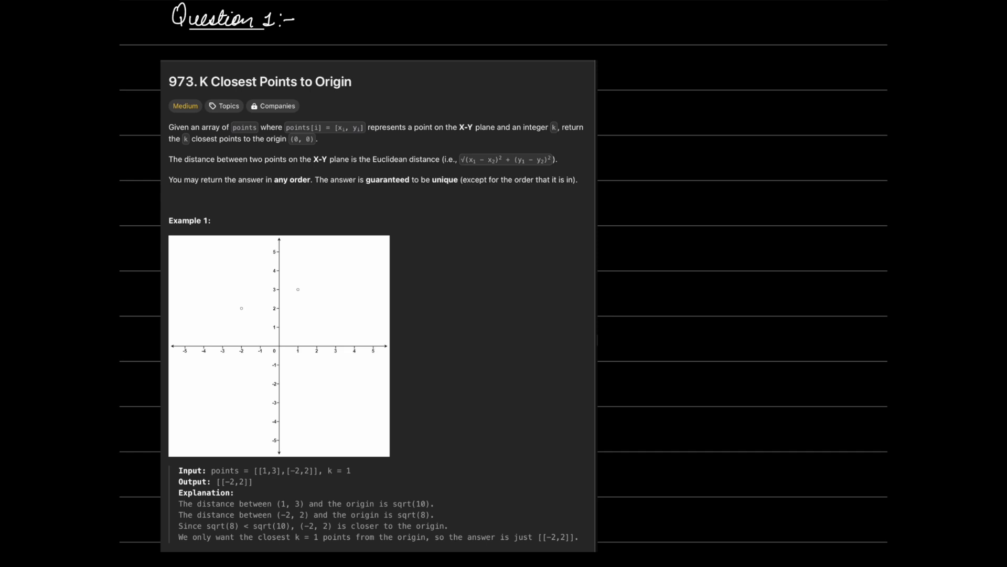
scroll(down, 3)
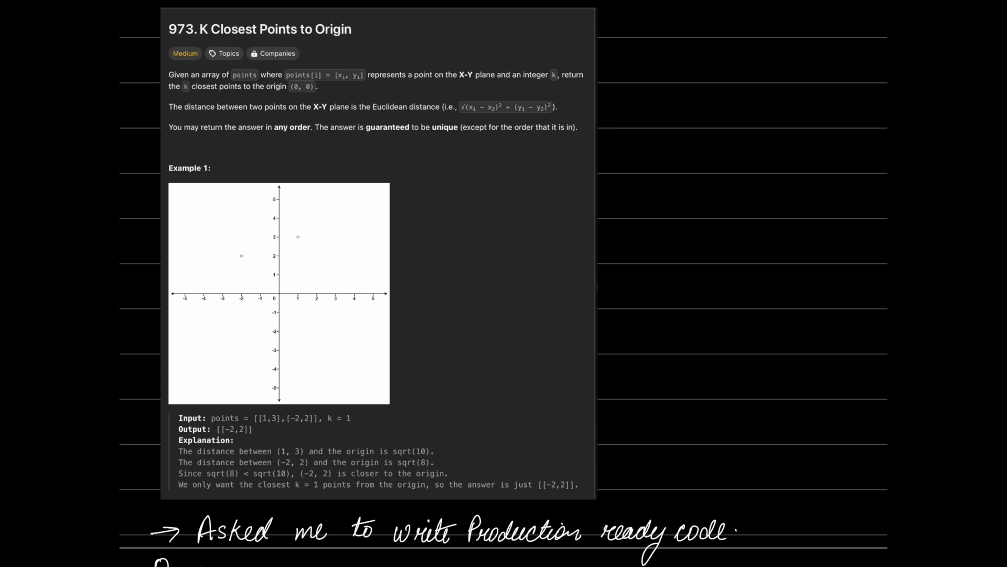
scroll(down, 3)
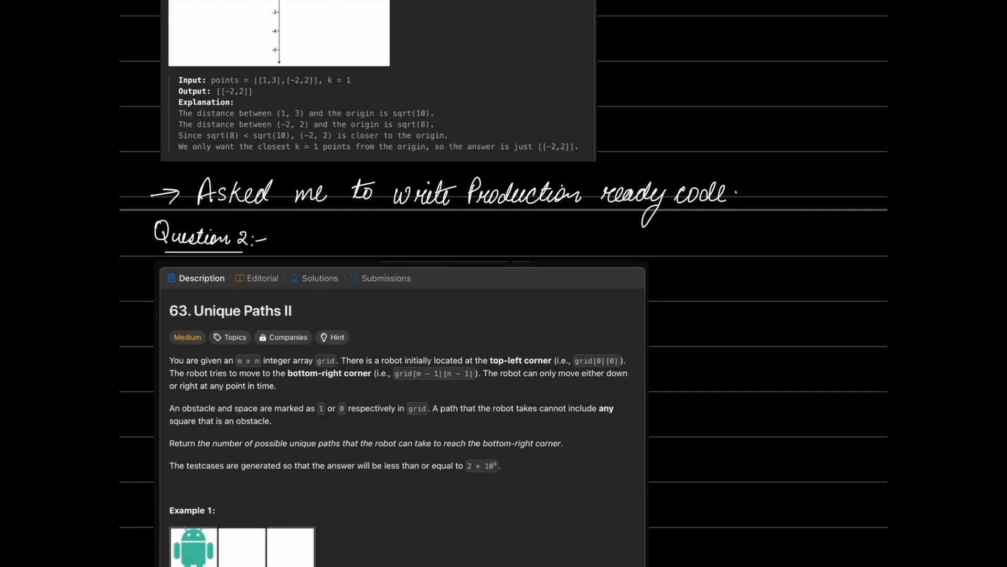
scroll(down, 3)
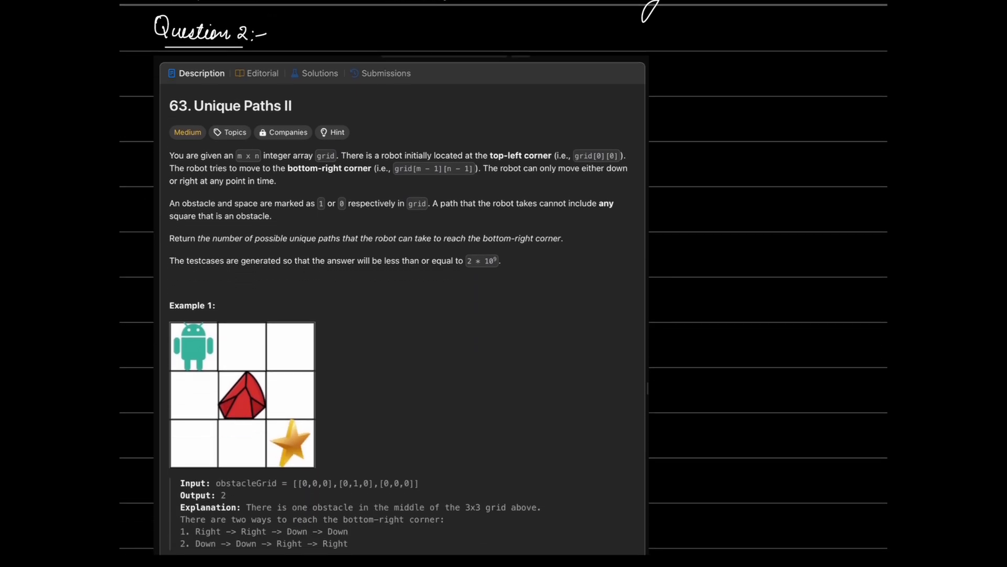
scroll(up, 3)
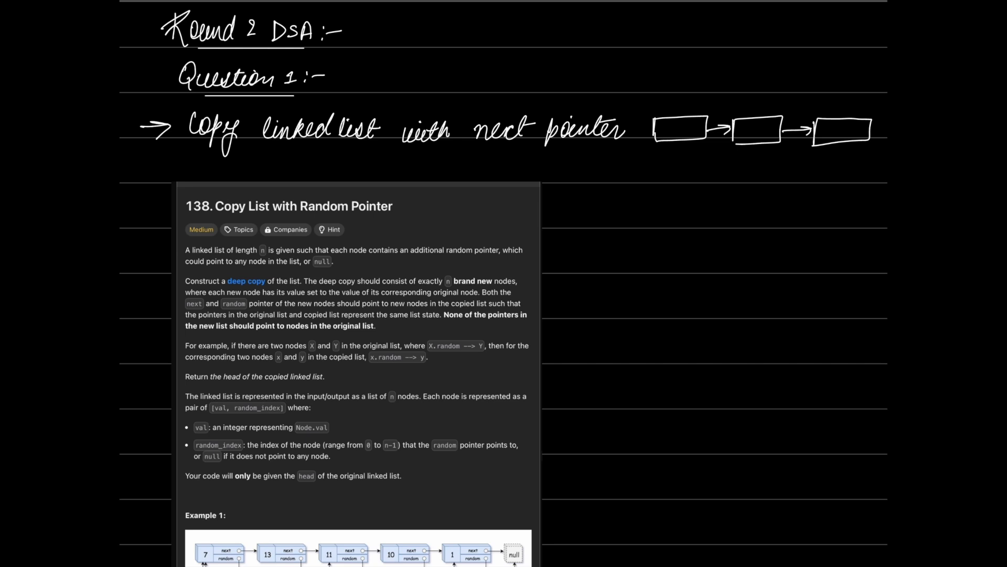
scroll(down, 3)
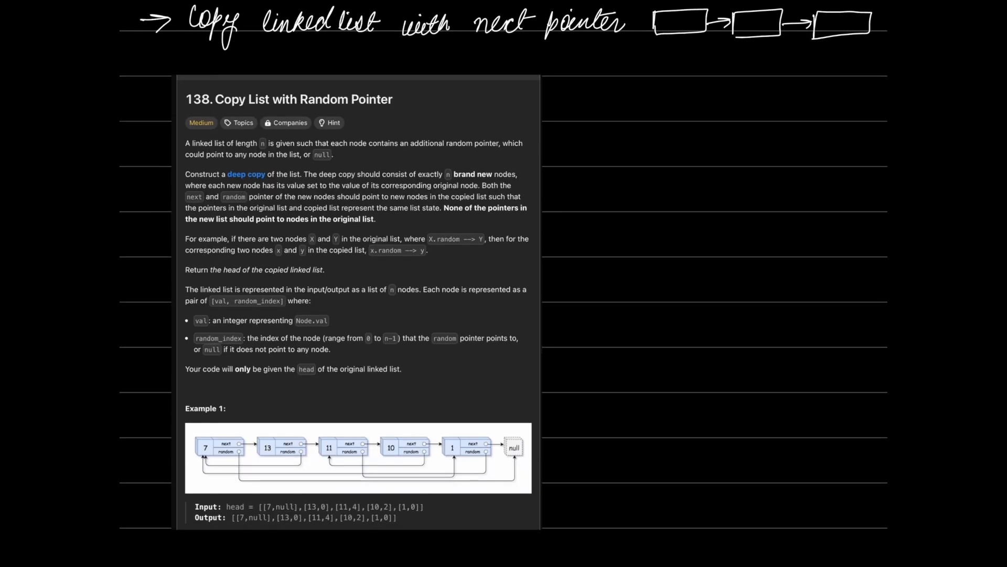